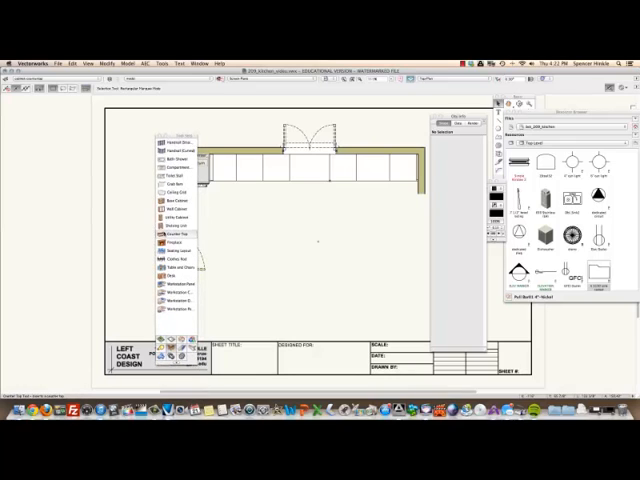
pyautogui.moveTo(170, 234)
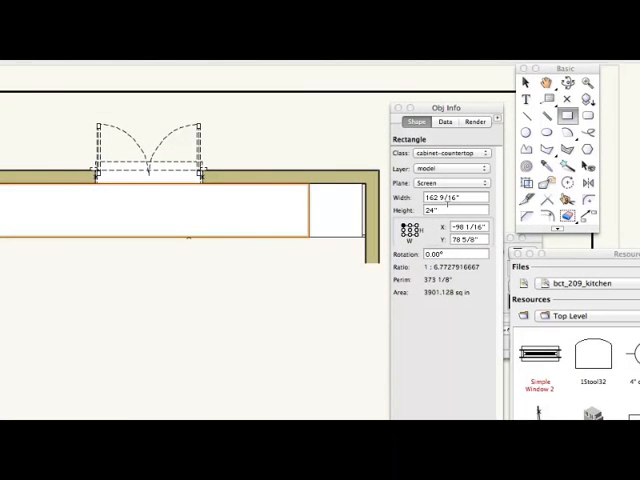
# - Make the countertop 25 1/4" deep, extrude it 1 1/2" and raise it 34 1/2" in Front view
pyautogui.click(452, 211)
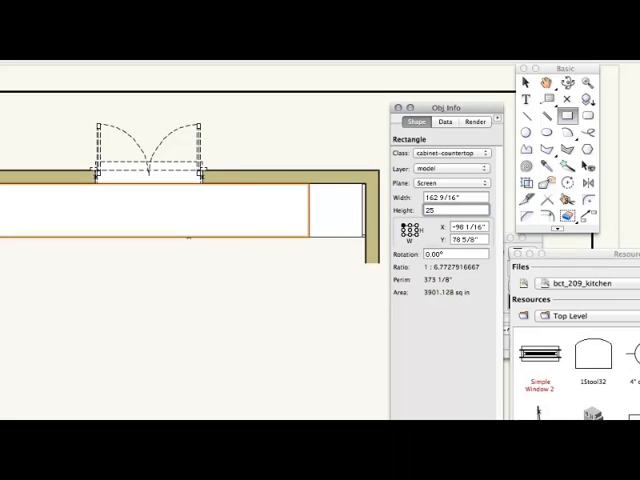
pyautogui.write('25.25')
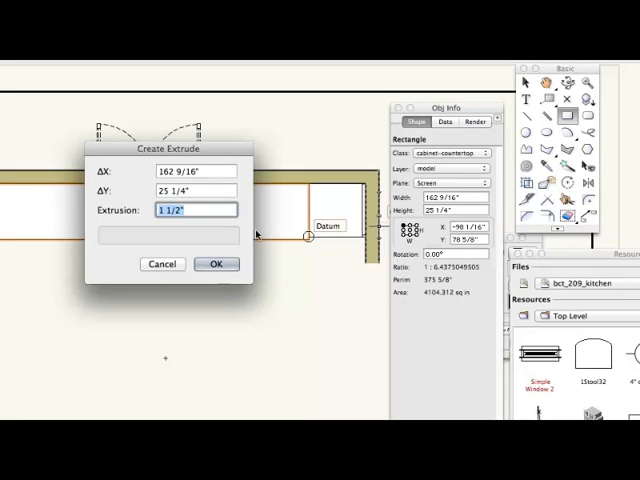
pyautogui.click(216, 263)
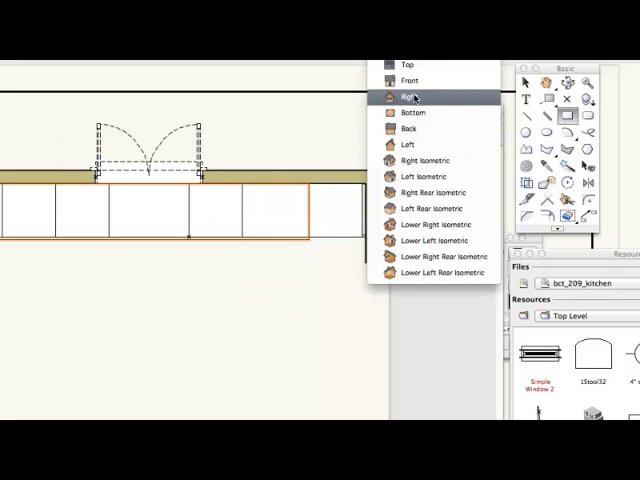
pyautogui.click(410, 96)
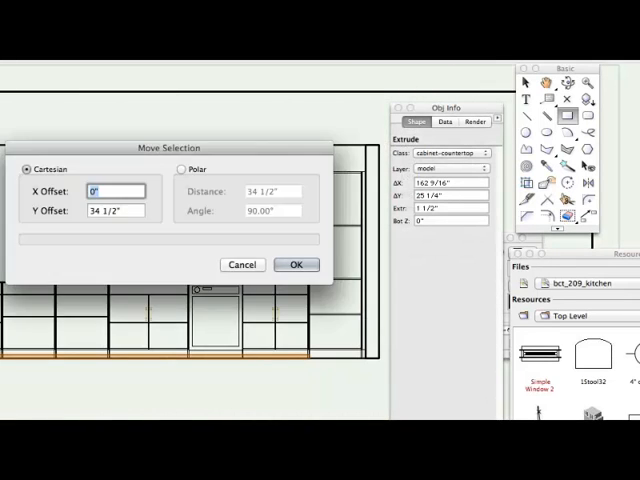
pyautogui.click(296, 264)
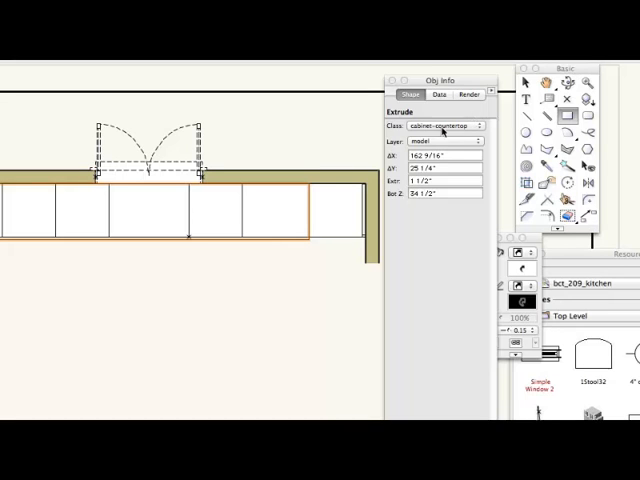
pyautogui.moveTo(397, 302)
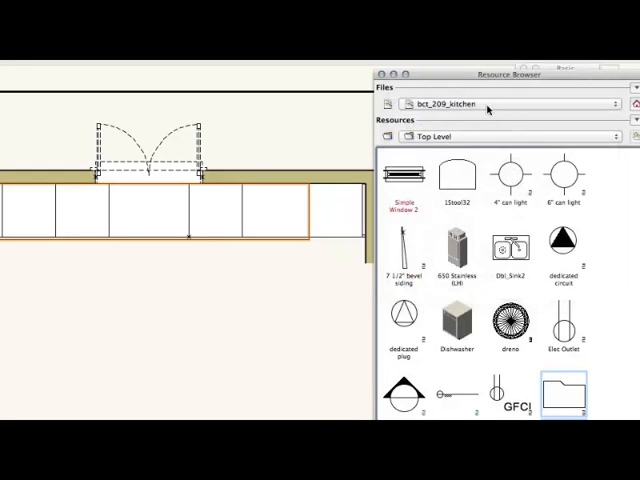
pyautogui.moveTo(500, 146)
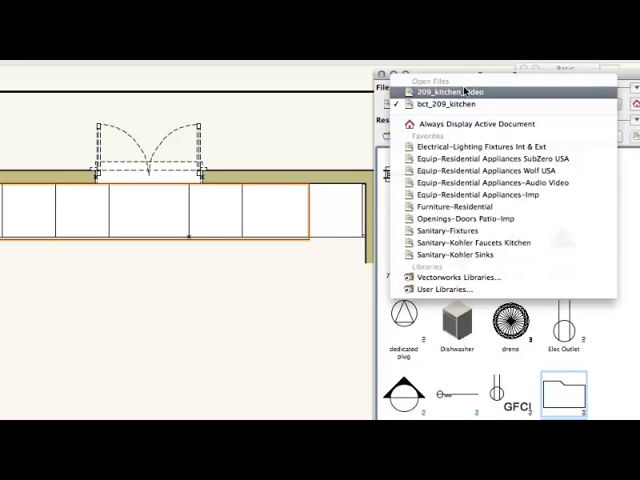
# - Show the 209_kitchen_video document's resources, including the k 3150 sink cutout, in the Resource Browser
pyautogui.click(452, 95)
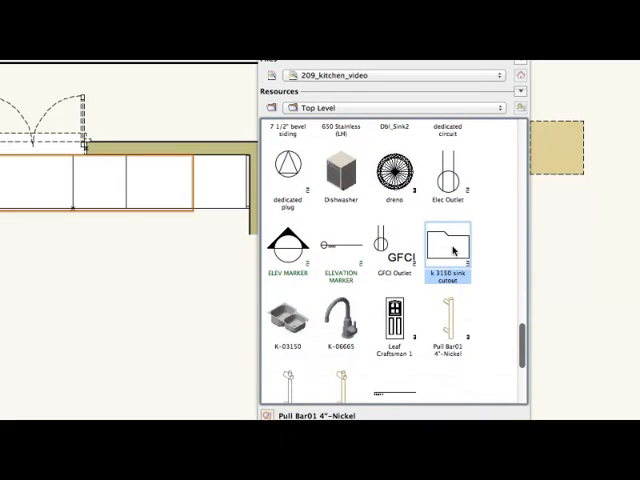
pyautogui.moveTo(425, 315)
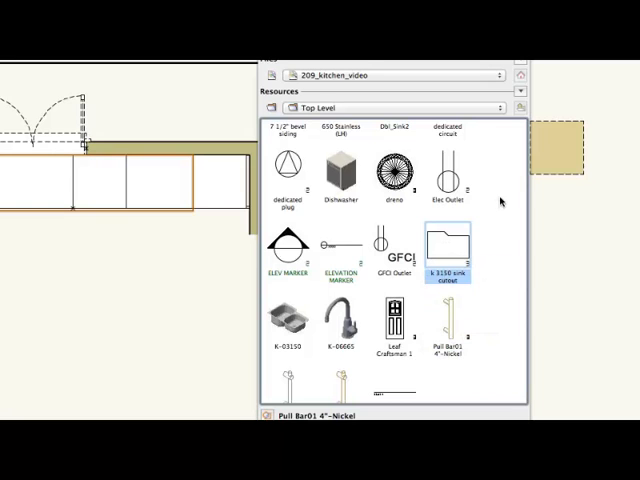
pyautogui.moveTo(447, 255)
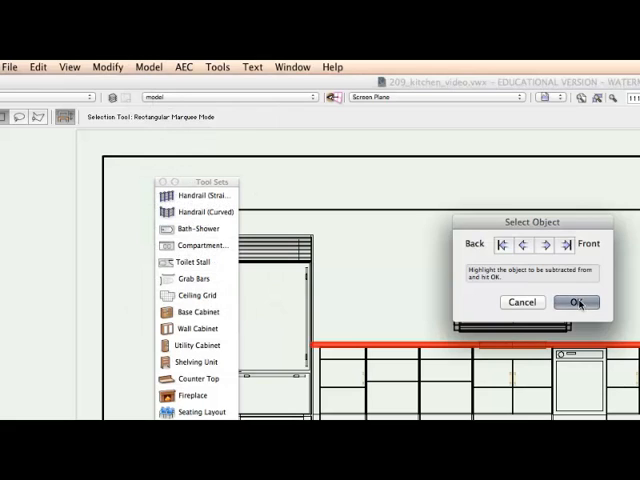
# - Subtract the k 3150 sink cutout from the countertop slab
pyautogui.click(575, 302)
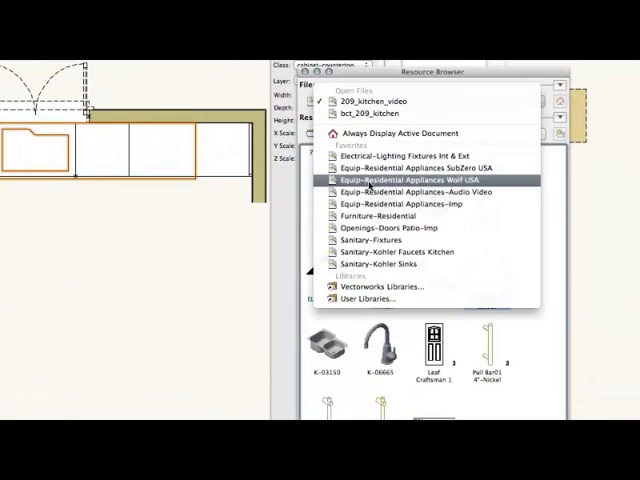
pyautogui.moveTo(410, 167)
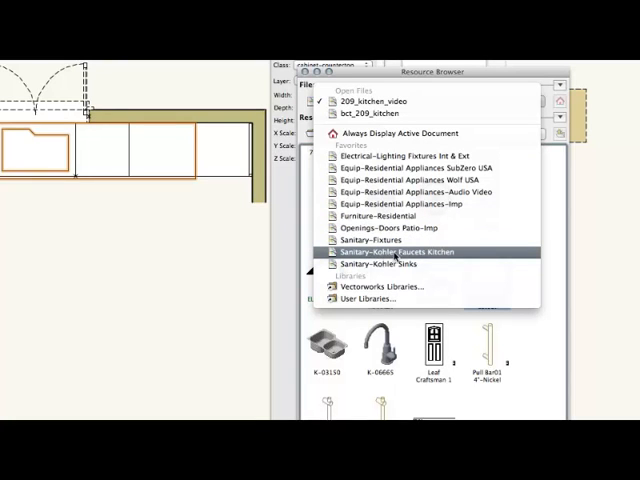
pyautogui.moveTo(385, 263)
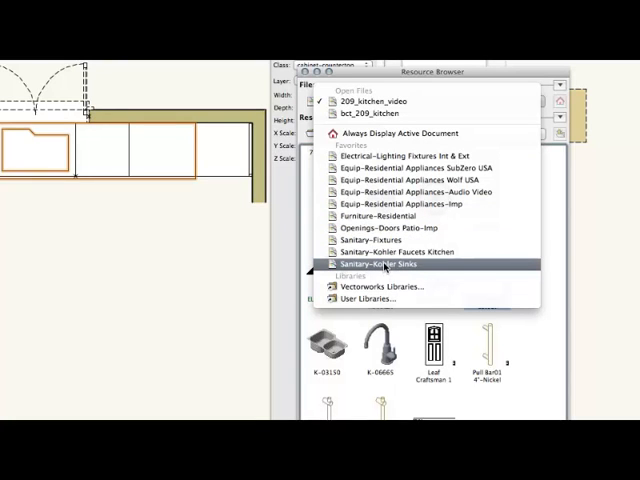
# - Import sink K-03150 from Sanitary-Kohler Sinks, resolving the duplicate symbol name
pyautogui.click(383, 263)
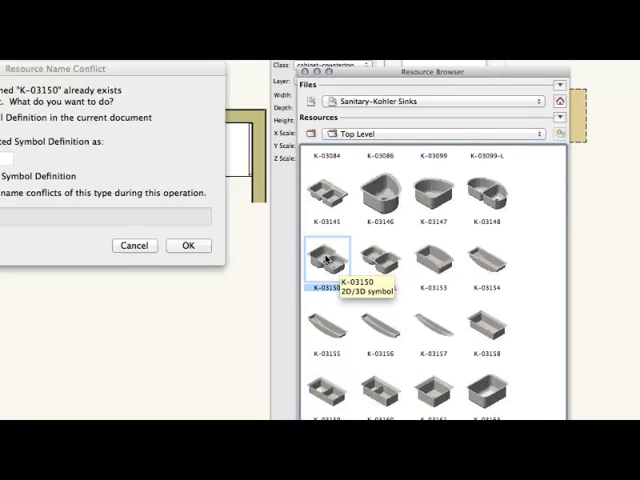
pyautogui.click(188, 245)
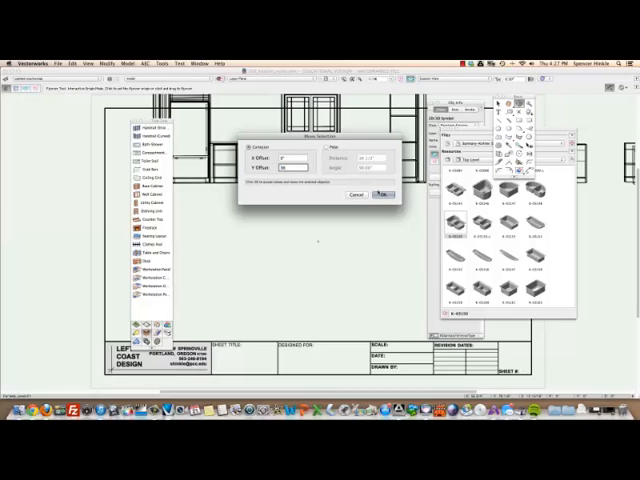
# - Move the K-03150 double sink by a numeric offset into the countertop opening
pyautogui.click(382, 194)
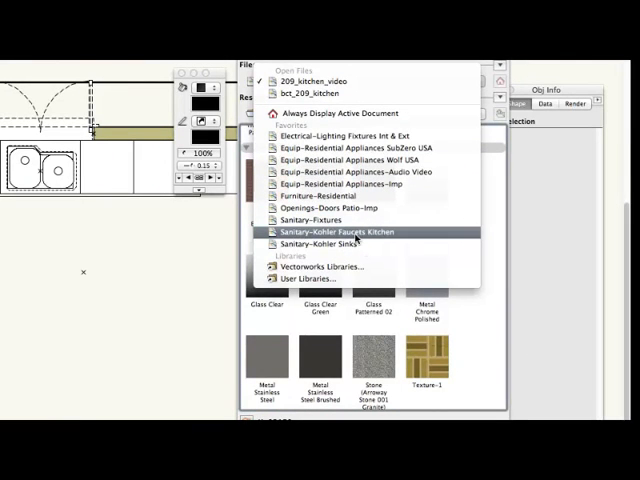
# - Open the Sanitary-Kohler Faucets Kitchen library and scroll through its faucet symbols
pyautogui.click(333, 232)
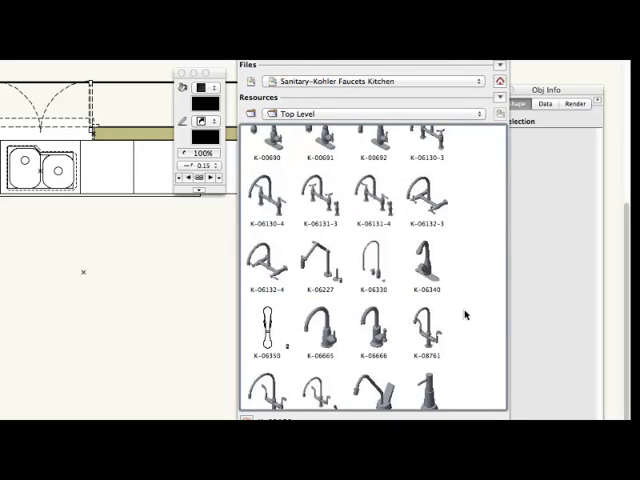
pyautogui.moveTo(389, 336)
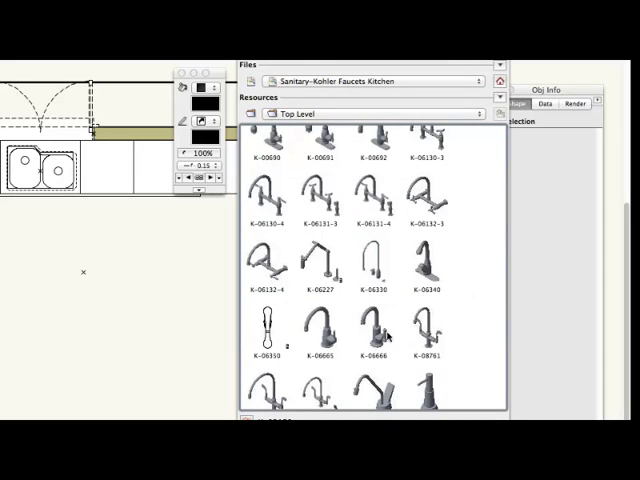
pyautogui.scroll(-3)
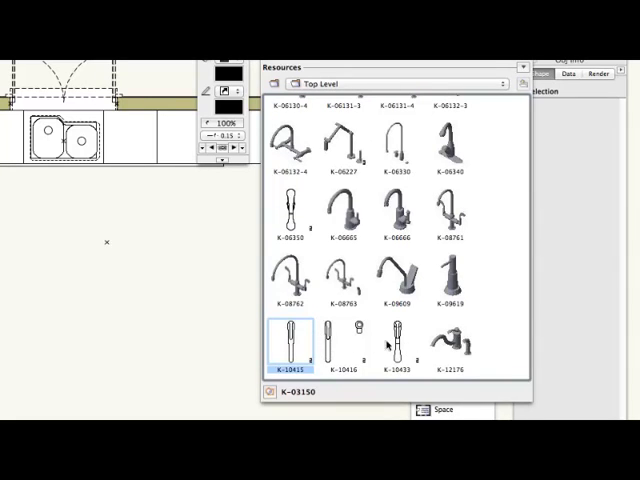
pyautogui.moveTo(361, 360)
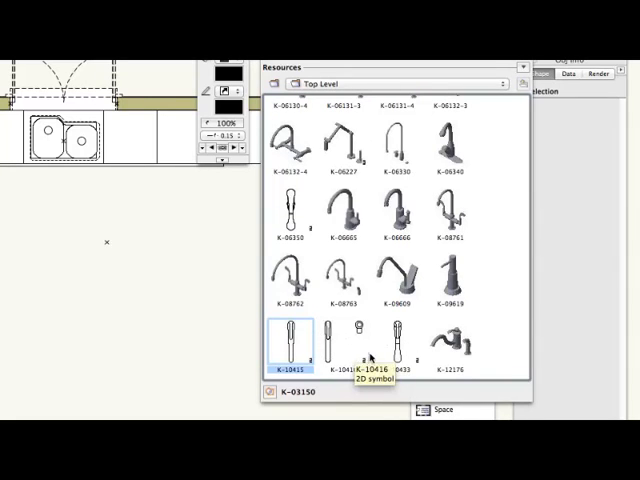
pyautogui.moveTo(398, 290)
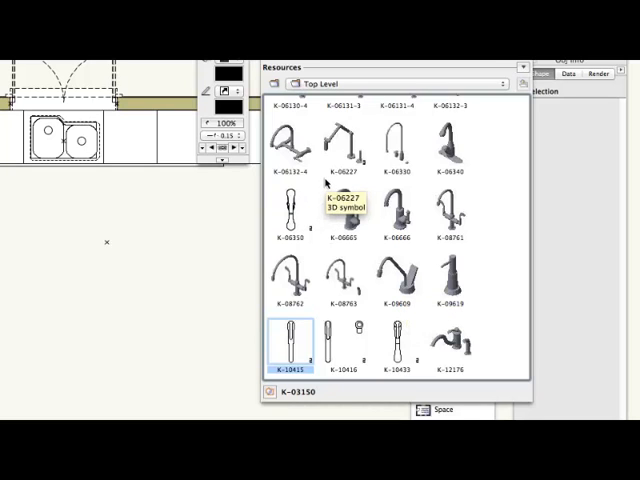
pyautogui.moveTo(365, 192)
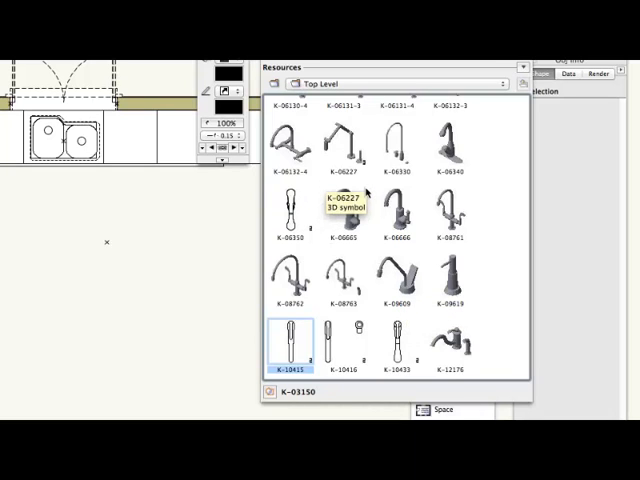
pyautogui.moveTo(311, 190)
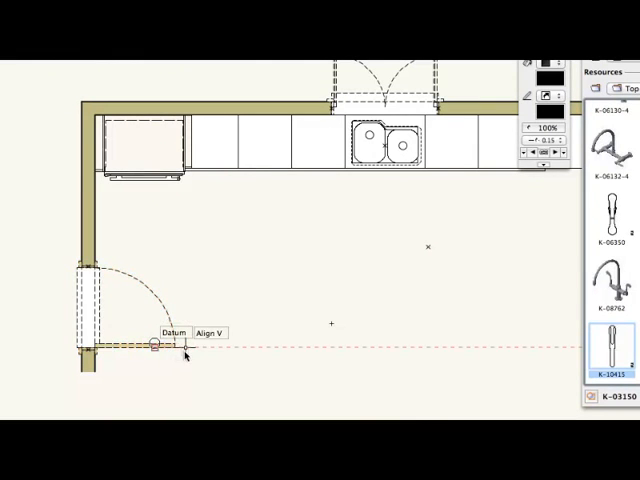
pyautogui.moveTo(195, 285)
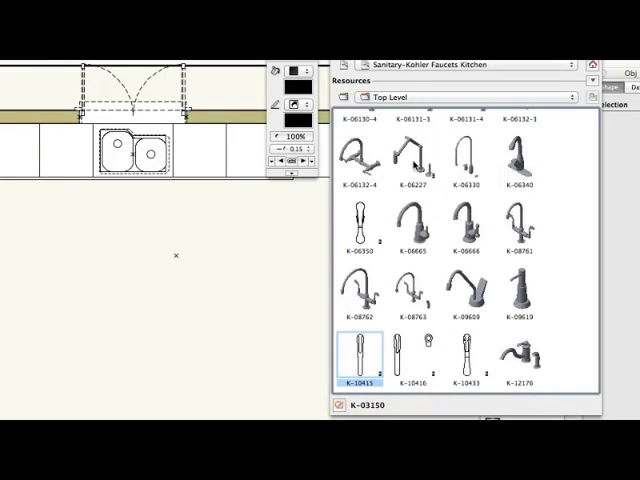
# - Pick a Kohler kitchen faucet symbol to place at the double sink
pyautogui.click(412, 163)
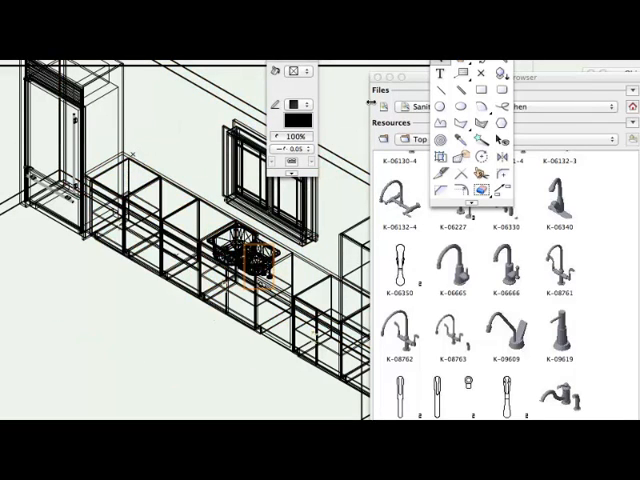
# - Show the kitchen in a 3D isometric wireframe view
pyautogui.click(283, 73)
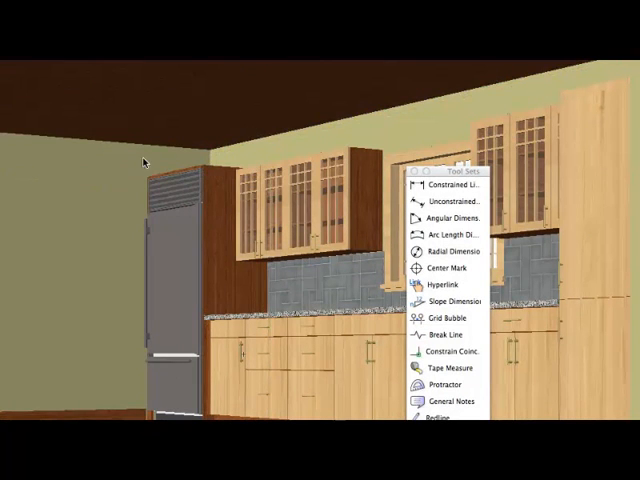
pyautogui.moveTo(130, 165)
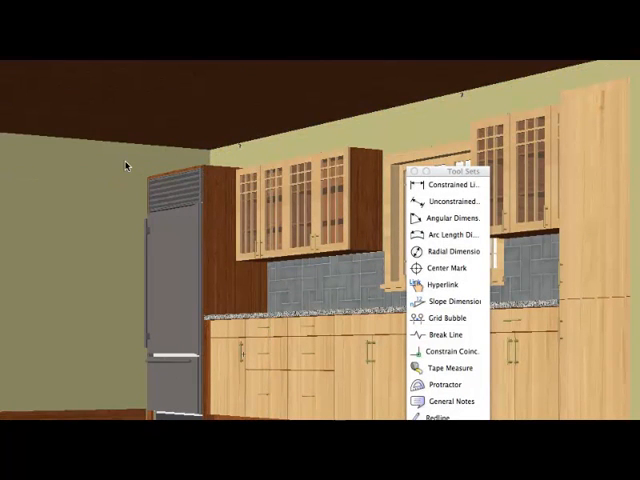
pyautogui.moveTo(76, 240)
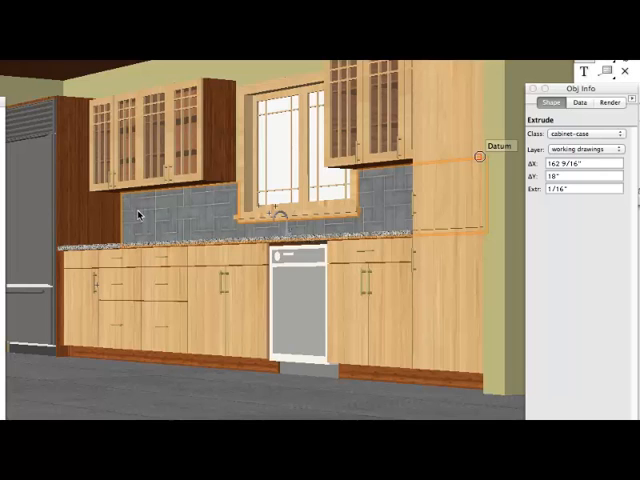
pyautogui.moveTo(185, 220)
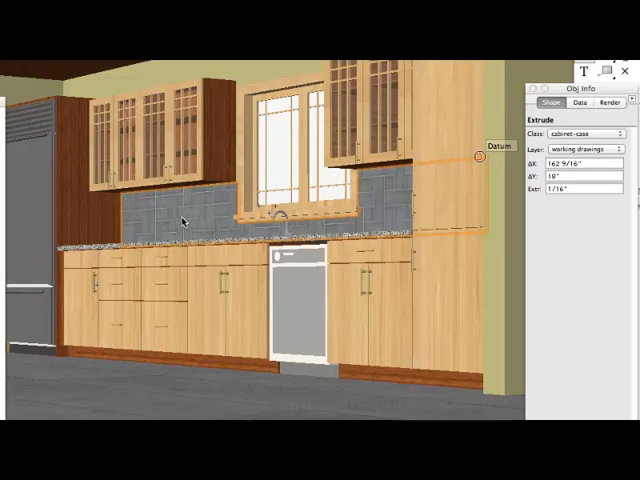